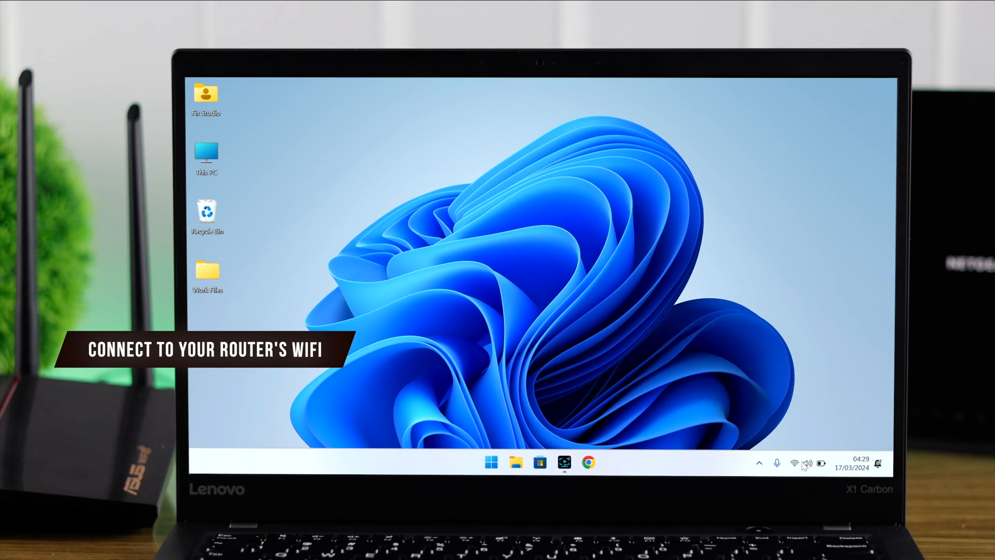
- Log in to the RT-AX55 ASUSWRT dashboard showing Connected internet status
{"action": "left_click", "coordinate": [796, 463]}
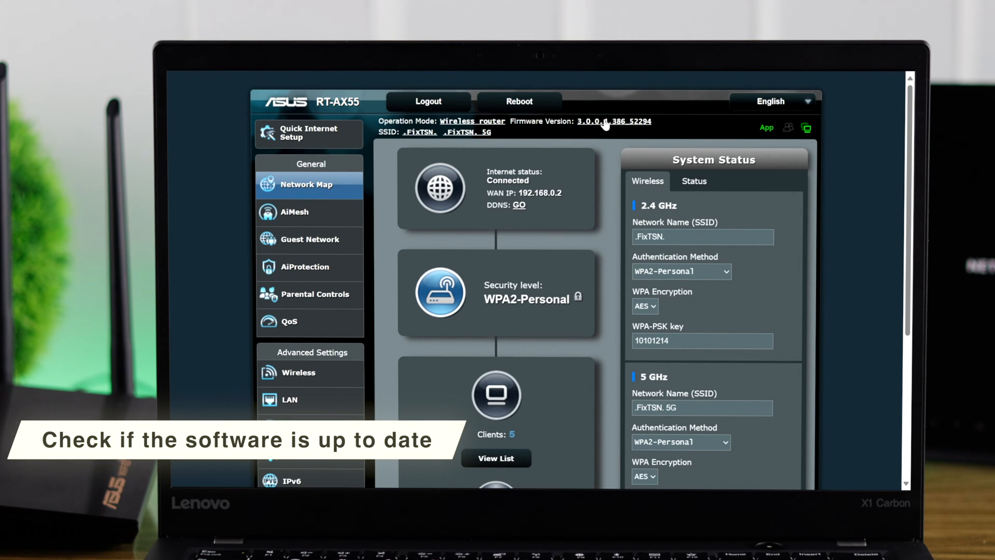
{"action": "left_click", "coordinate": [569, 401]}
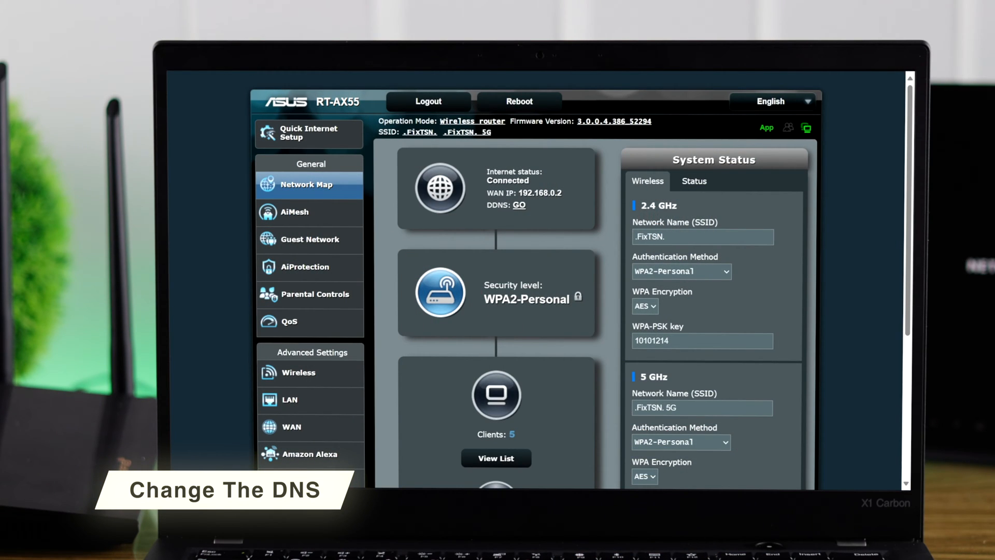
- Reach the WAN Internet Connection page and bring up the DNS service list
{"action": "scroll", "scroll_direction": "down", "scroll_amount": 3}
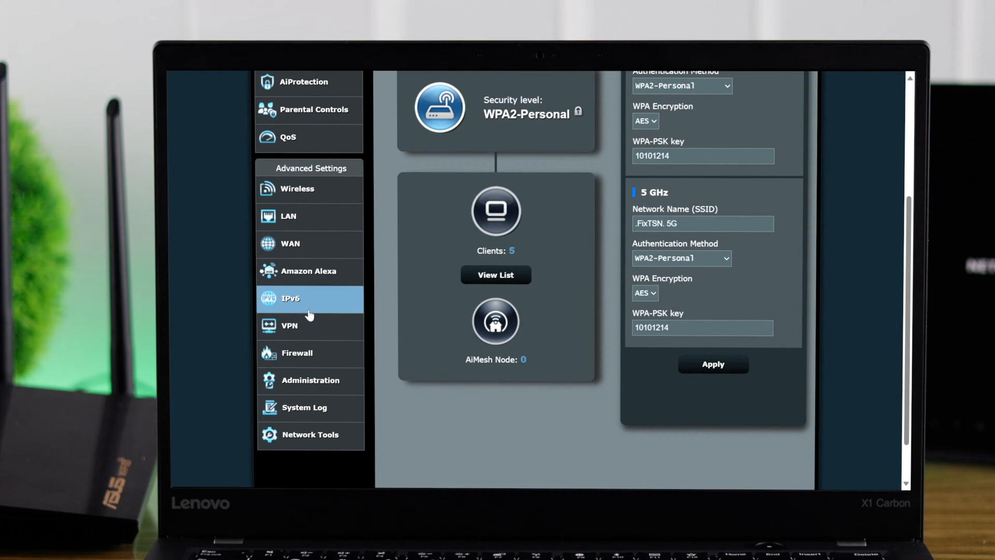
{"action": "left_click", "coordinate": [309, 243]}
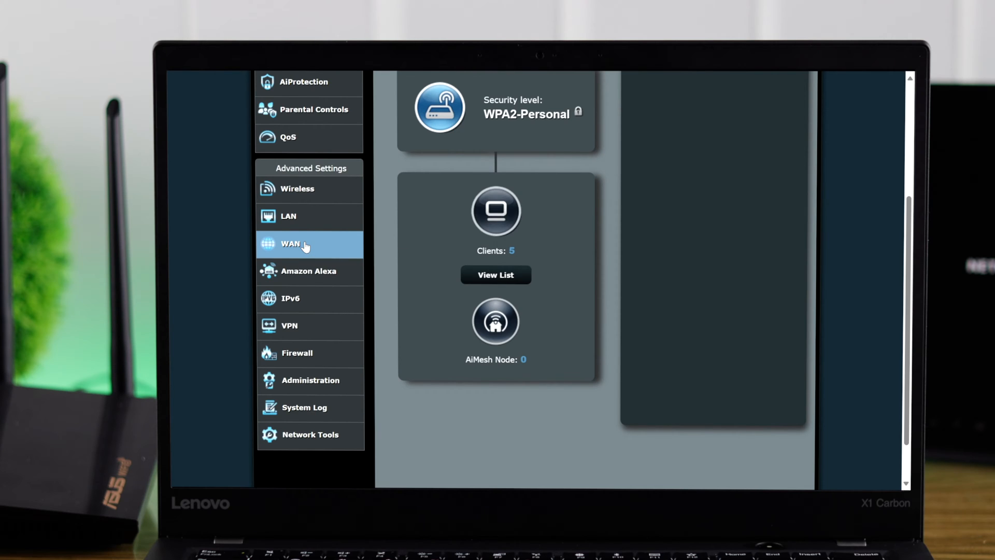
{"action": "left_click", "coordinate": [290, 243]}
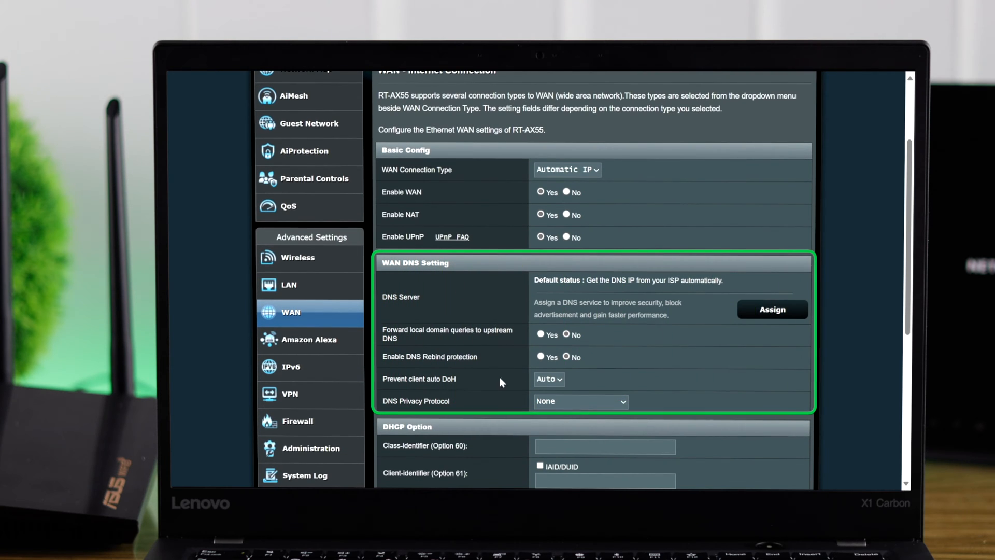
{"action": "left_click", "coordinate": [771, 308]}
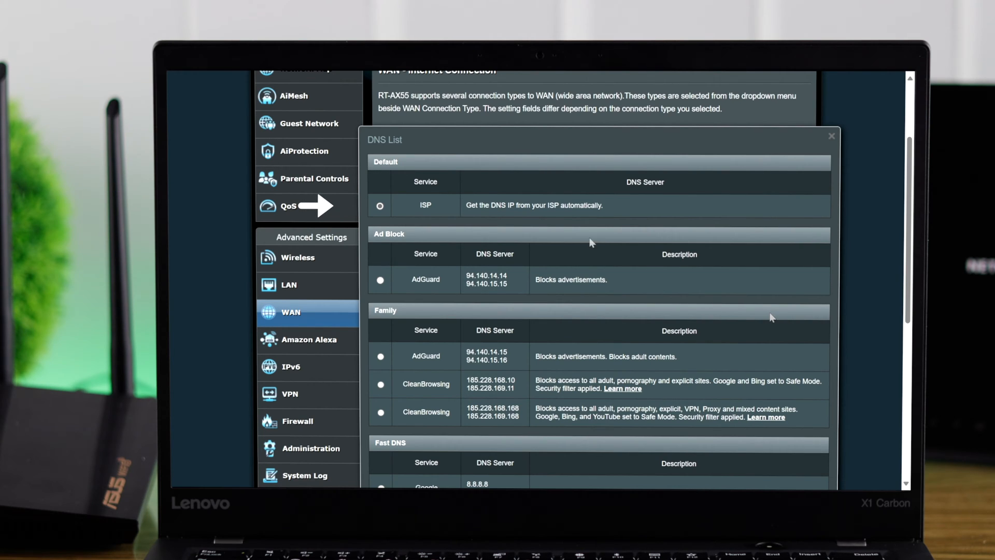
- Assign Google Fast DNS (8.8.8.8, 8.8.4.4) as the WAN DNS server
{"action": "scroll", "scroll_direction": "down", "scroll_amount": 3}
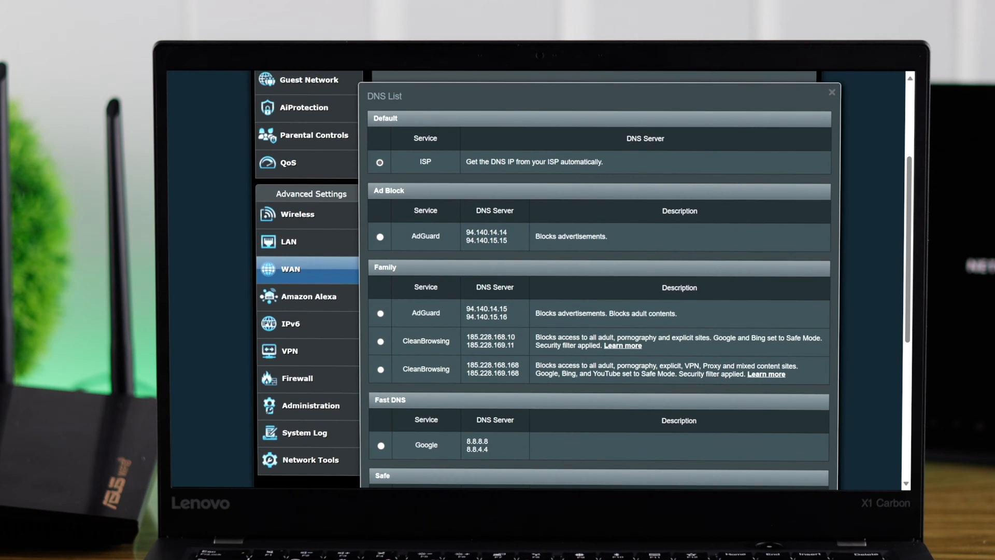
{"action": "scroll", "scroll_direction": "down", "scroll_amount": 3}
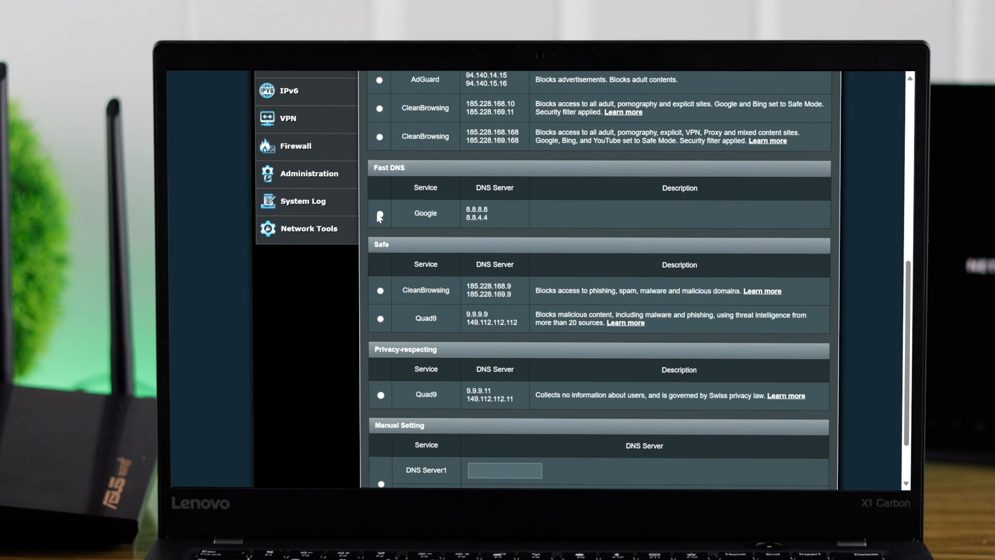
{"action": "left_click", "coordinate": [380, 214]}
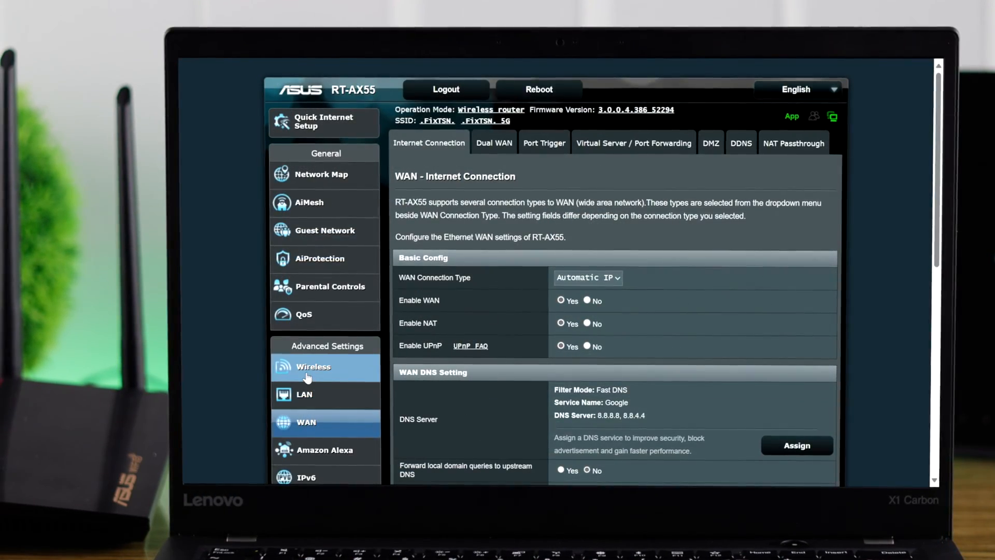
- Go to Wireless General settings with the 5 GHz band selected
{"action": "left_click", "coordinate": [314, 366]}
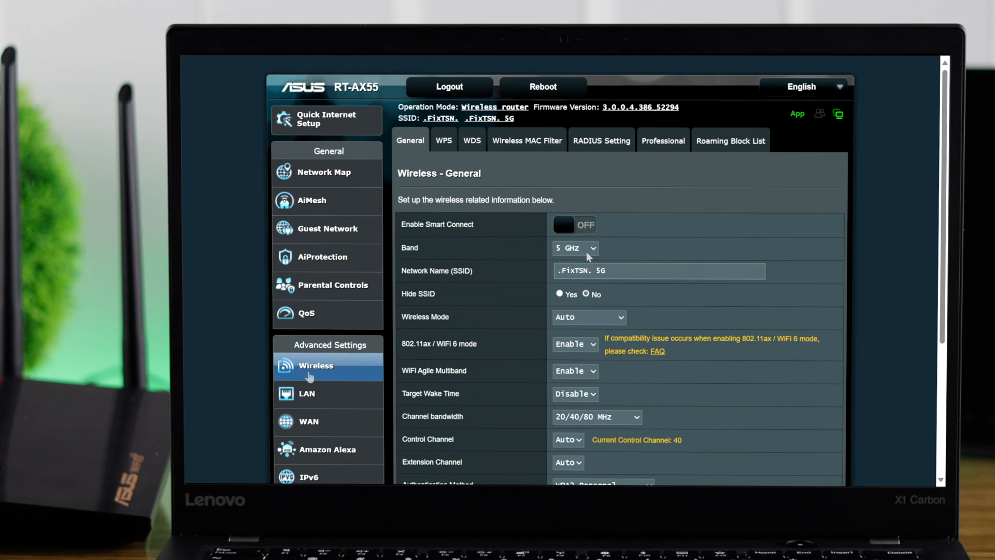
{"action": "left_click", "coordinate": [573, 248]}
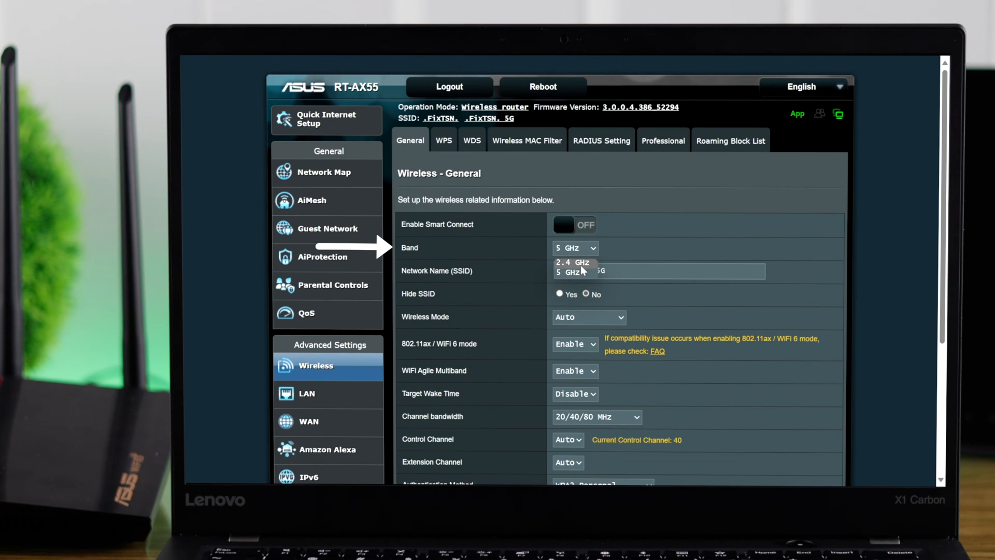
{"action": "left_click", "coordinate": [570, 272]}
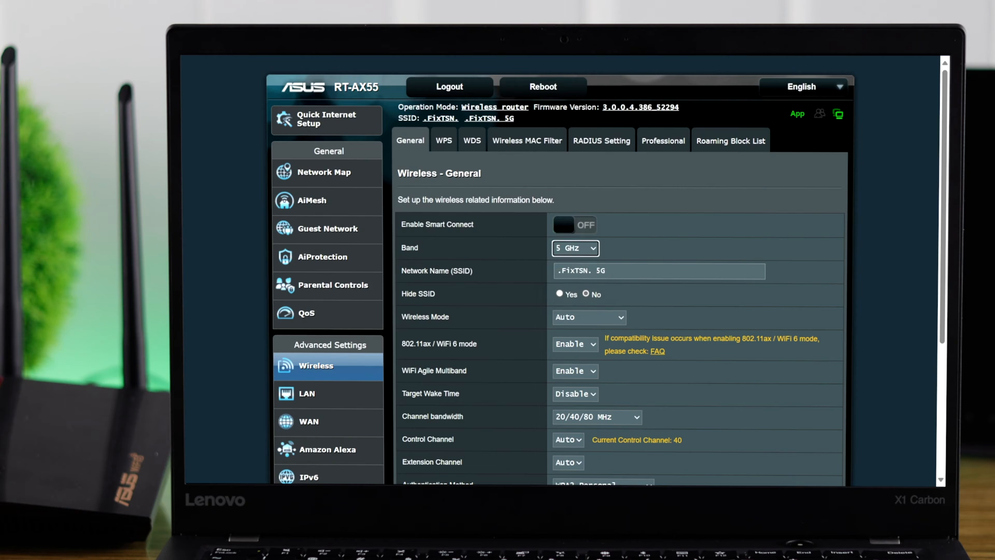
{"action": "scroll", "scroll_direction": "down", "scroll_amount": 3}
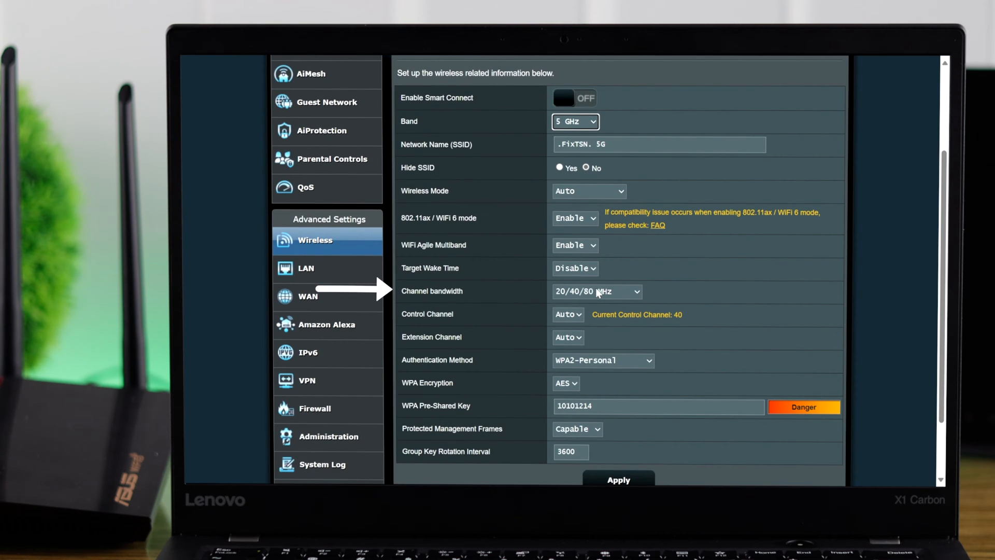
- Set the 5 GHz channel bandwidth to 40 MHz, leaving control channel on Auto
{"action": "left_click", "coordinate": [595, 291]}
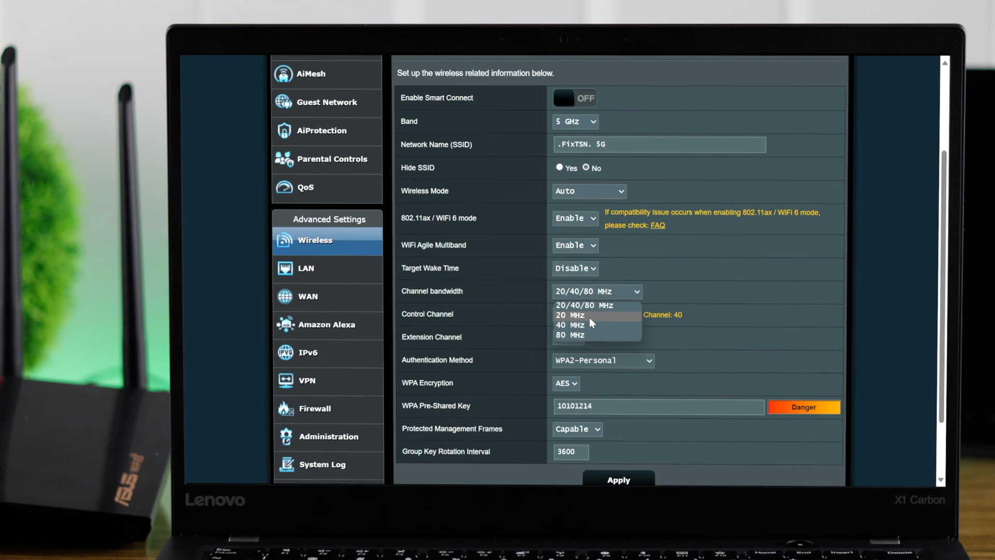
{"action": "mouse_move", "coordinate": [589, 325]}
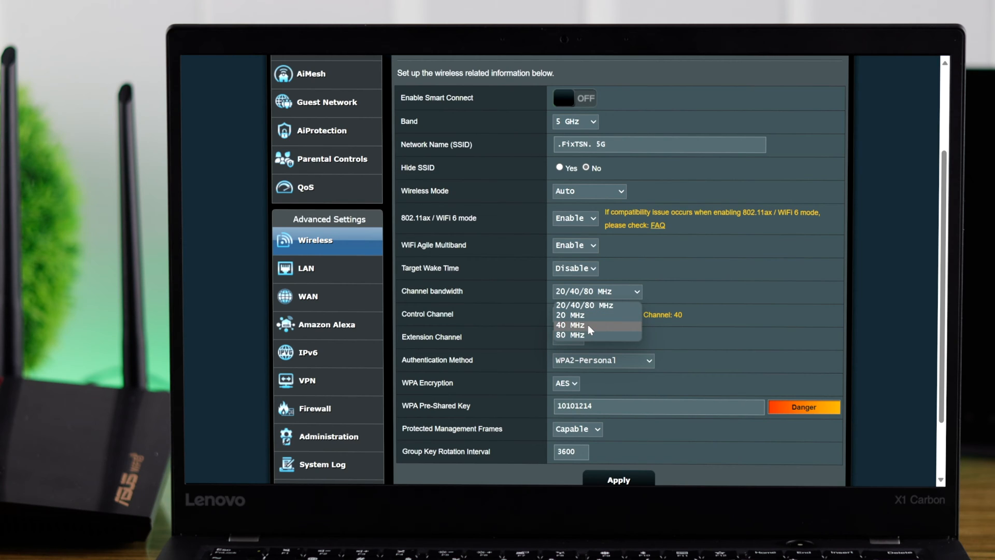
{"action": "left_click", "coordinate": [569, 325]}
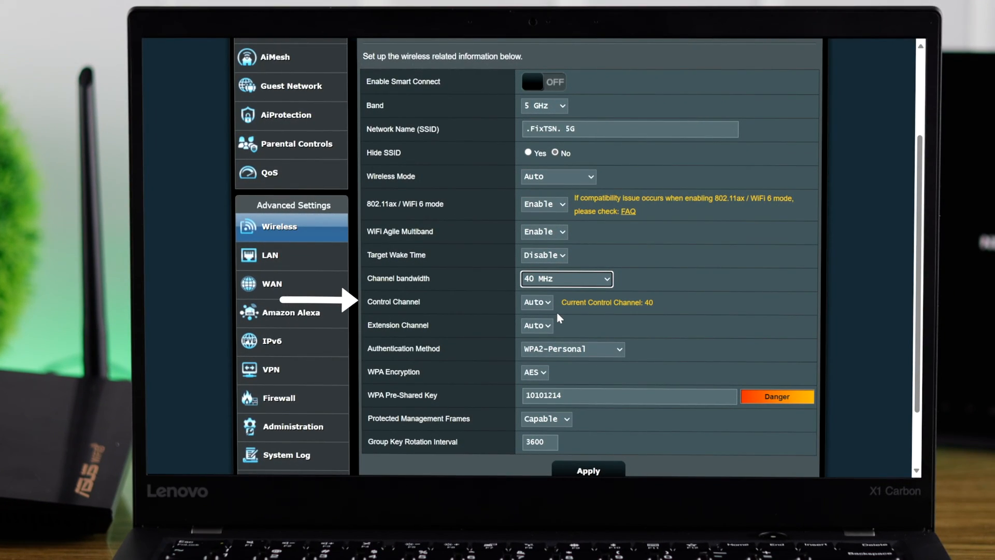
{"action": "mouse_move", "coordinate": [508, 300]}
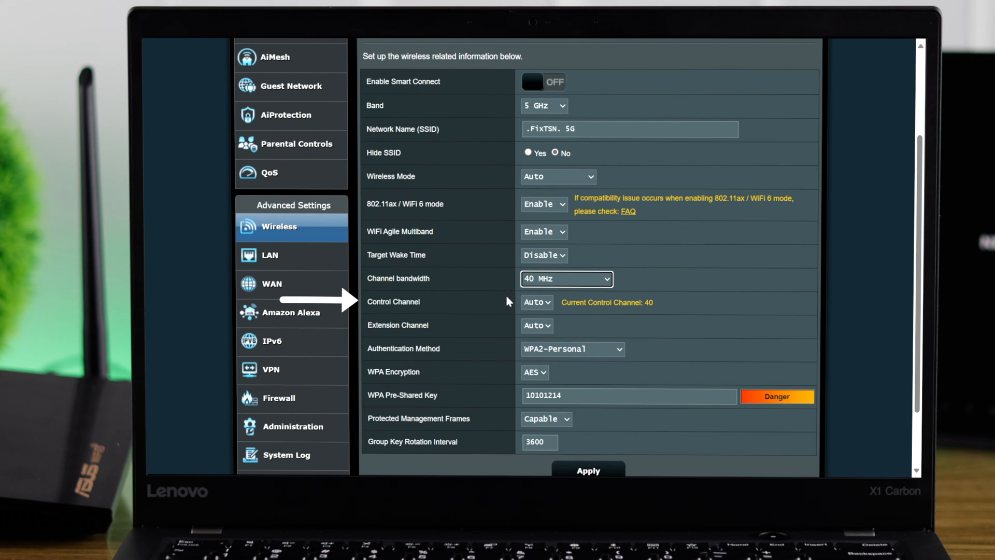
{"action": "left_click", "coordinate": [536, 302]}
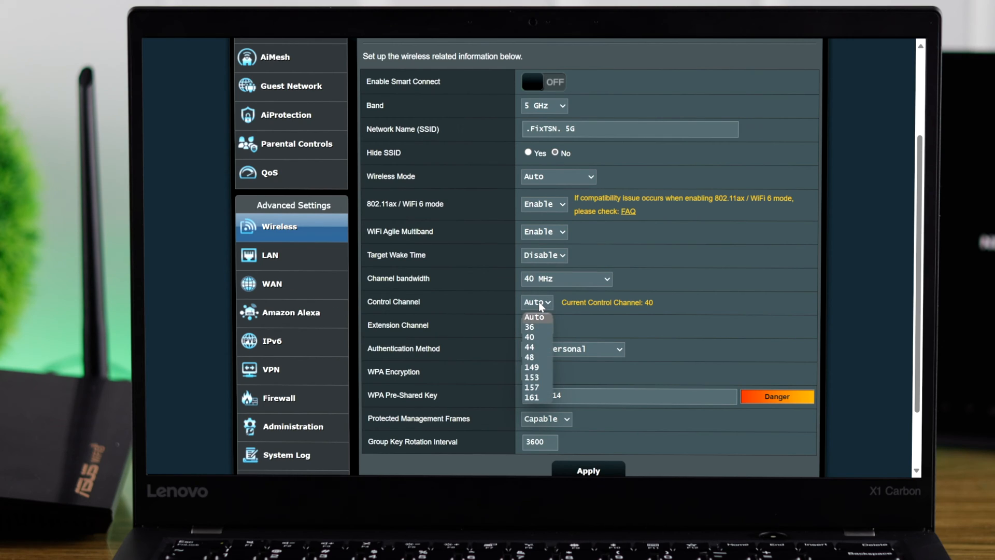
{"action": "mouse_move", "coordinate": [542, 317]}
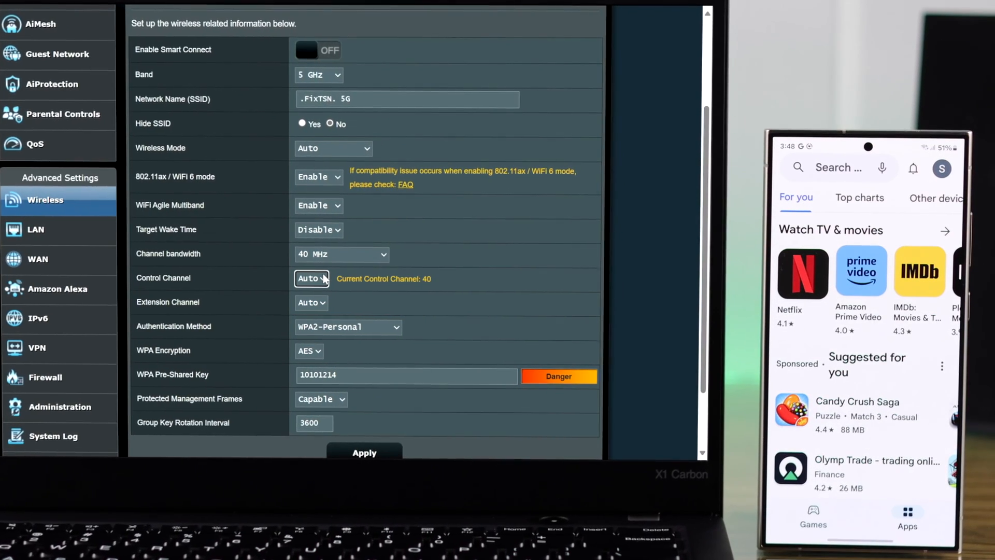
- Search the Play Store for 'wifi analyz' and get olgor.com's WiFi Analyzer app
{"action": "left_click", "coordinate": [310, 277]}
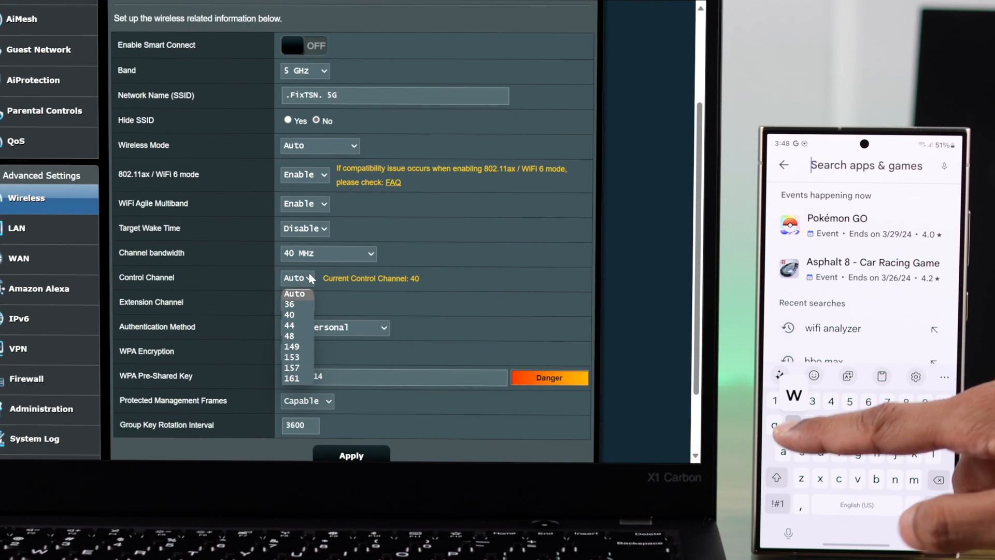
{"action": "type", "text": "wifi"}
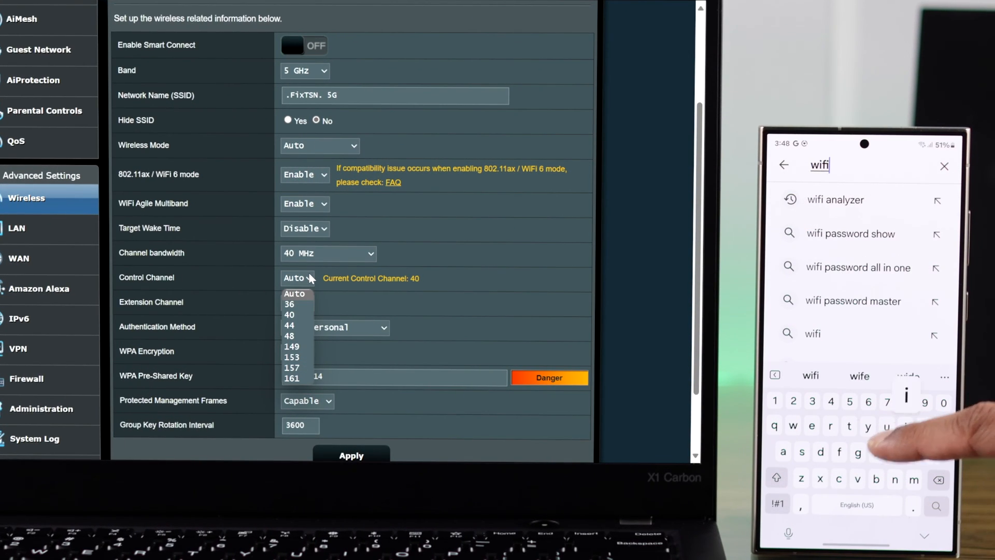
{"action": "type", "text": "analyzer"}
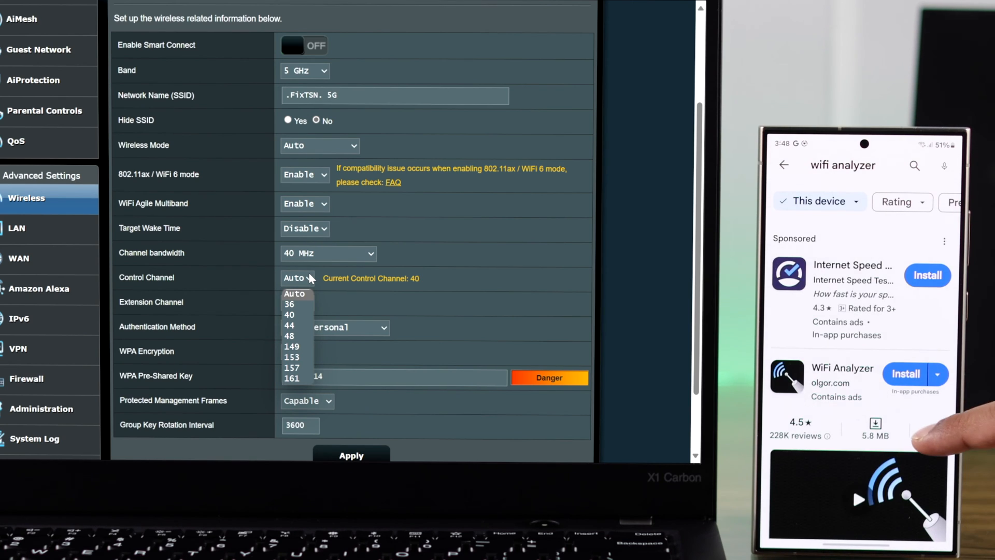
{"action": "left_click", "coordinate": [905, 374]}
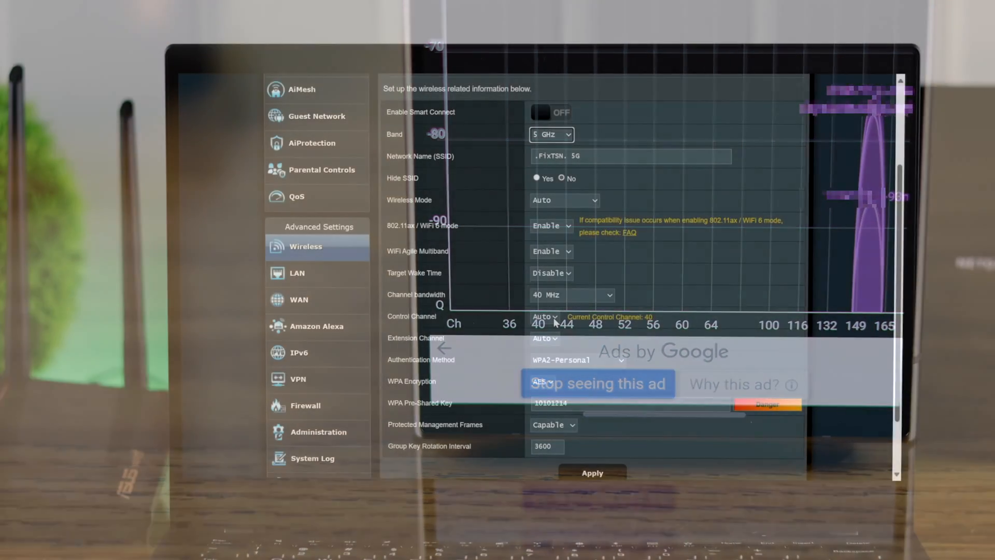
- Fix the 5 GHz control channel at 36, keeping extension channel Auto
{"action": "left_click", "coordinate": [544, 317]}
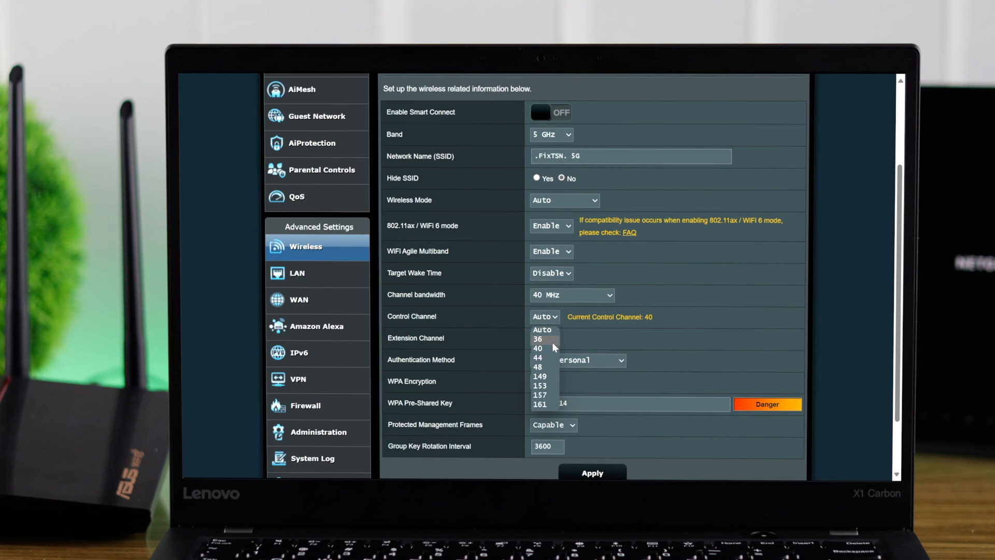
{"action": "left_click", "coordinate": [538, 338]}
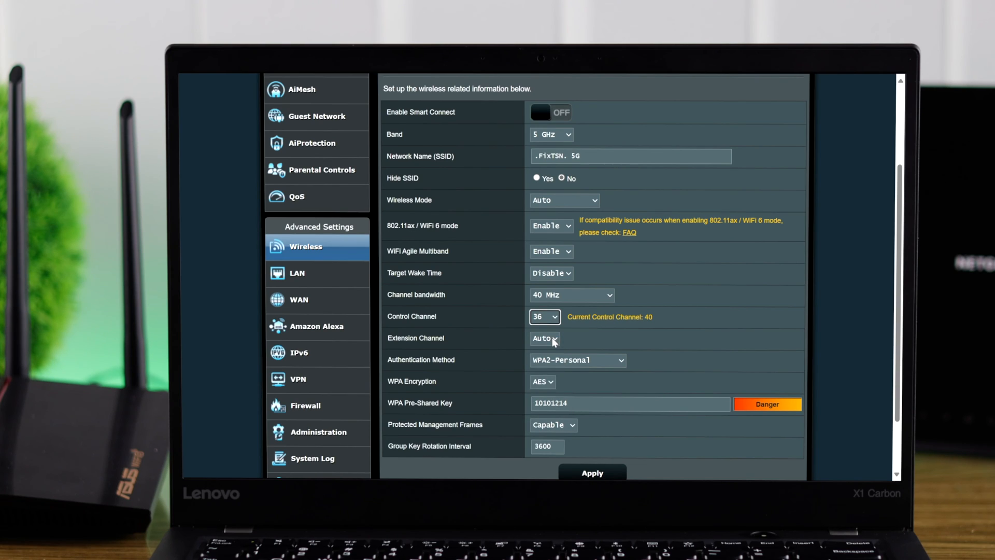
{"action": "mouse_move", "coordinate": [622, 423]}
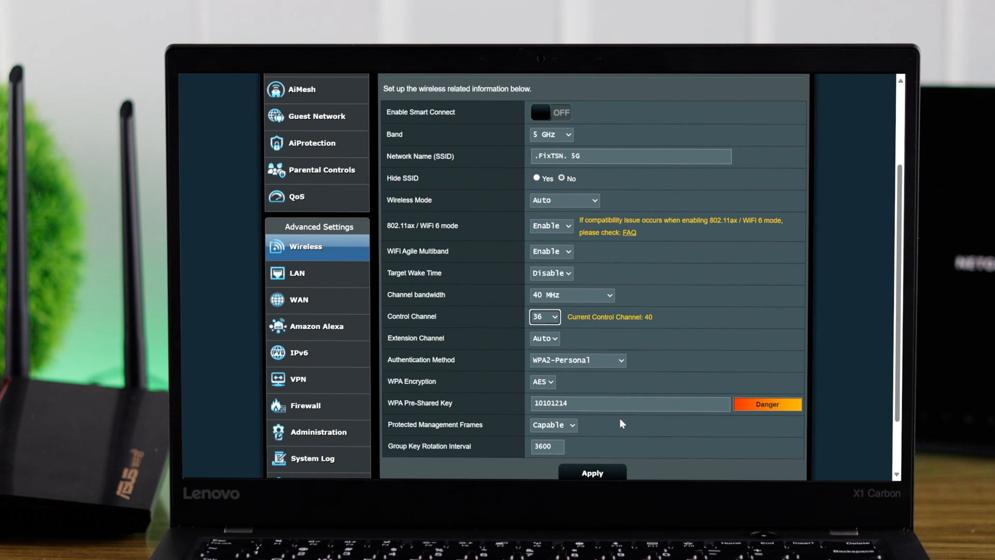
{"action": "left_click", "coordinate": [591, 473]}
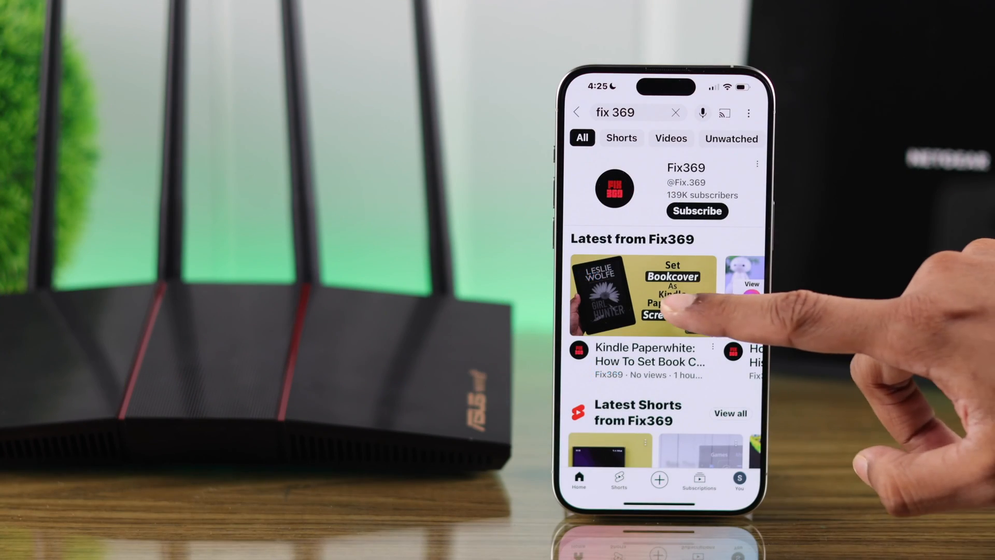
- View the Traditional QoS user-defined rule list with Web Surf and HTTPS at Highest
{"action": "left_click", "coordinate": [641, 293]}
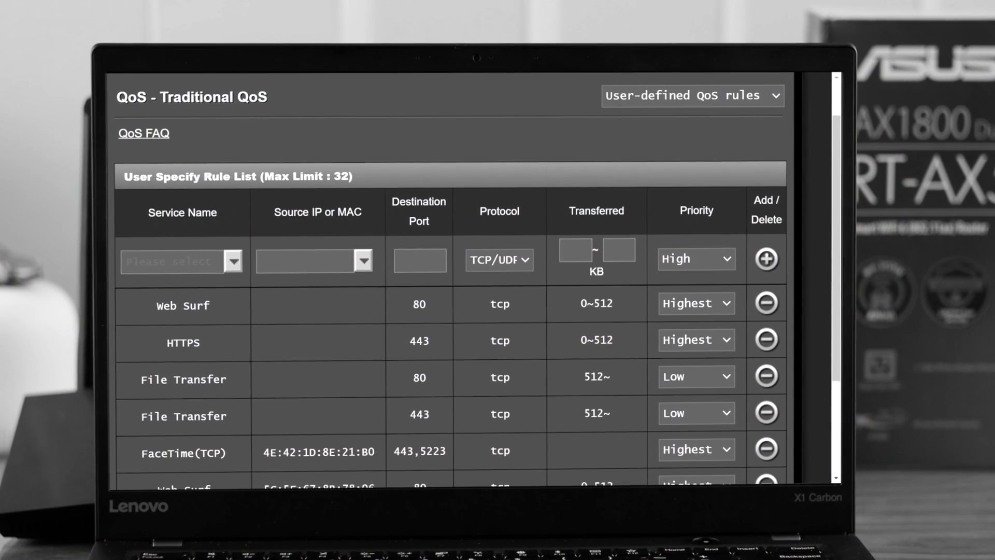
{"action": "scroll", "scroll_direction": "down", "scroll_amount": 3}
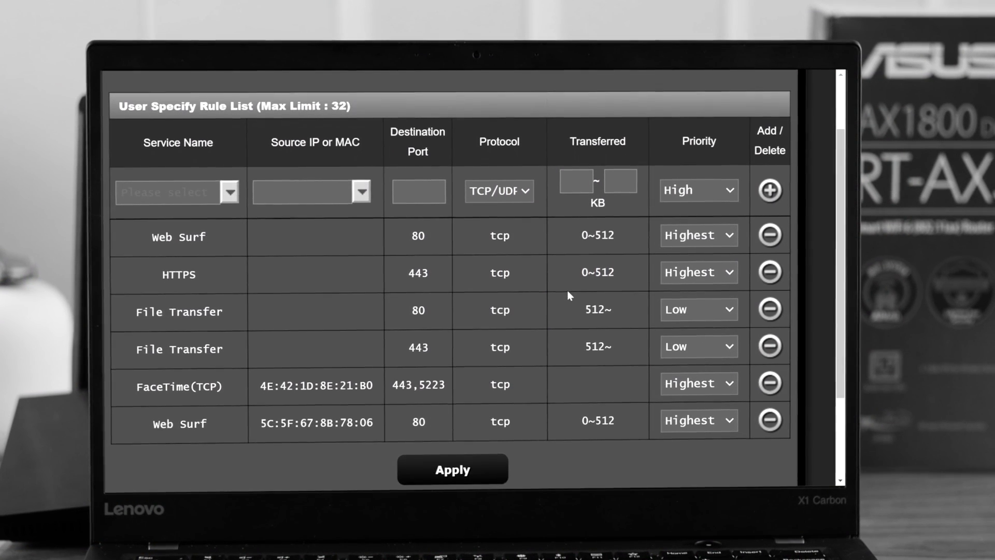